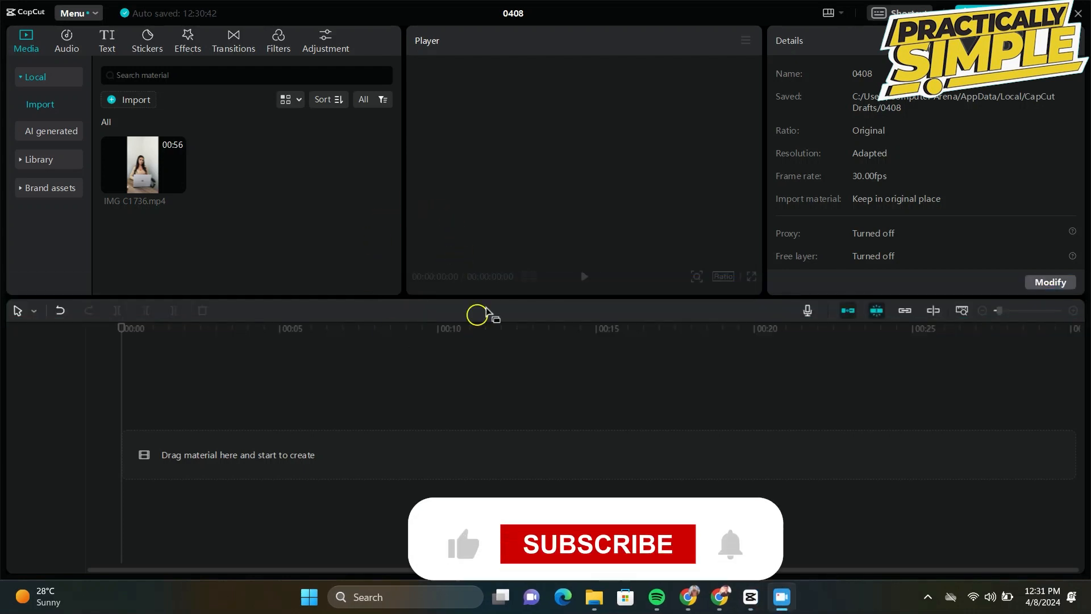
{"action": "mouse_move", "coordinate": [253, 193]}
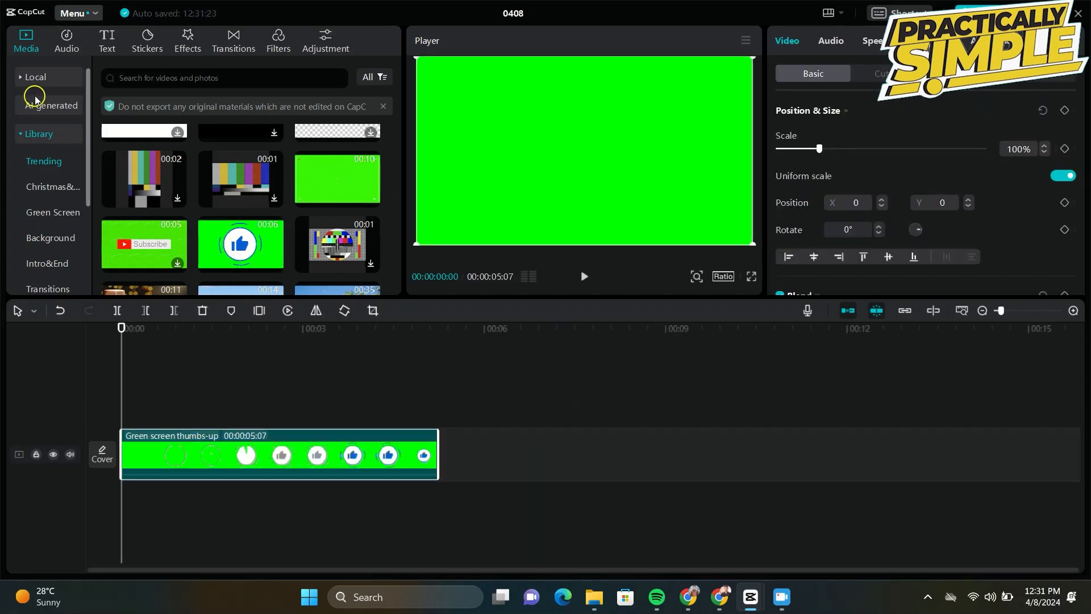
{"action": "mouse_move", "coordinate": [112, 349]}
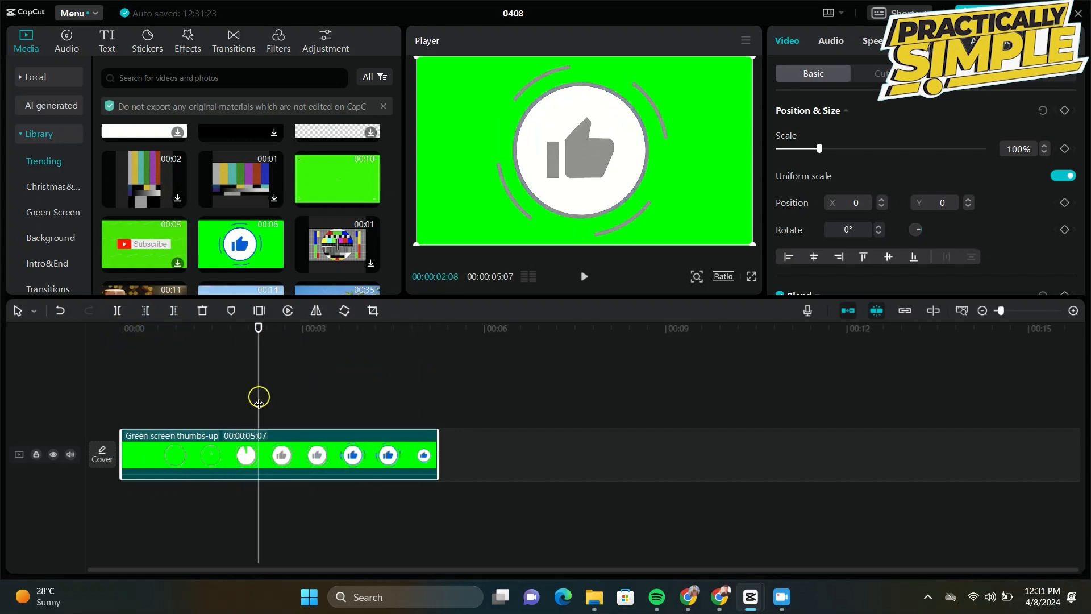
Move the playhead to about 00:02:08 so the full thumbs-up icon shows in the Player
{"action": "left_click", "coordinate": [245, 454]}
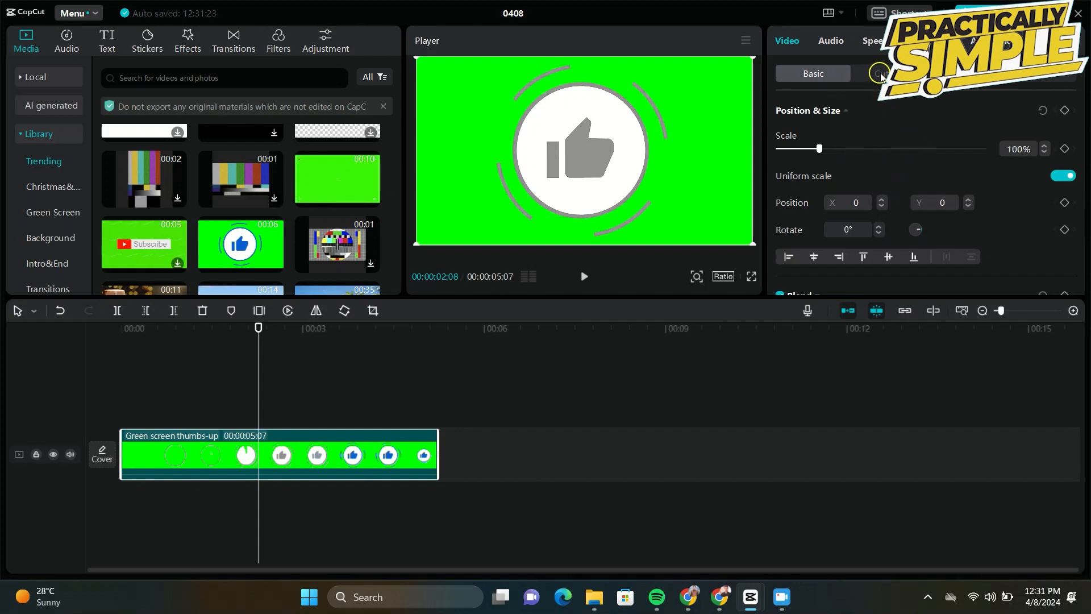
Enable Chroma key in Video > Cutout and sample the green background colour
{"action": "left_click", "coordinate": [882, 74]}
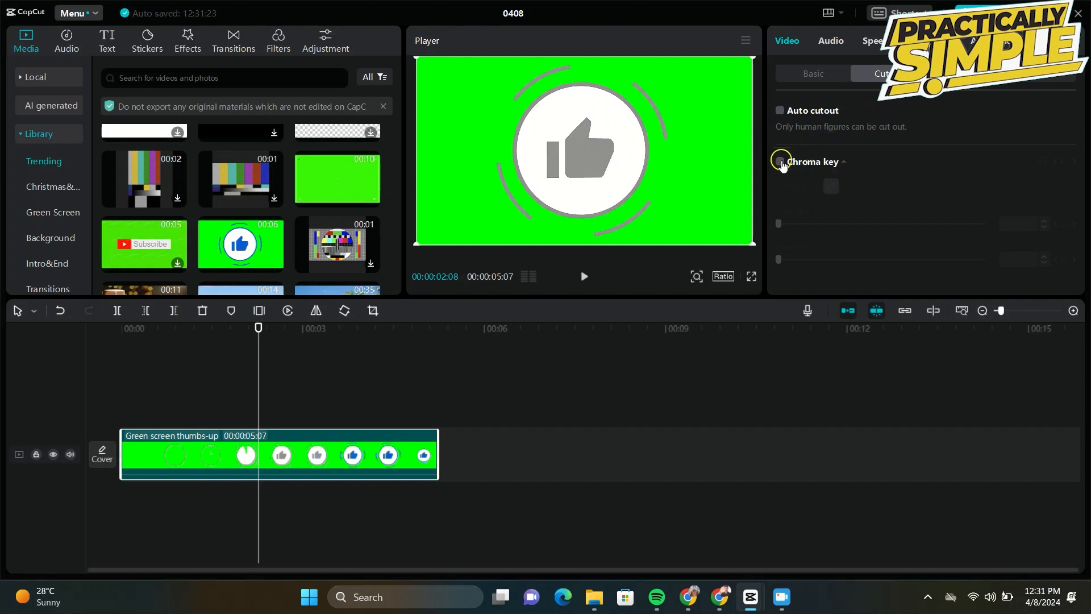
{"action": "left_click", "coordinate": [780, 162]}
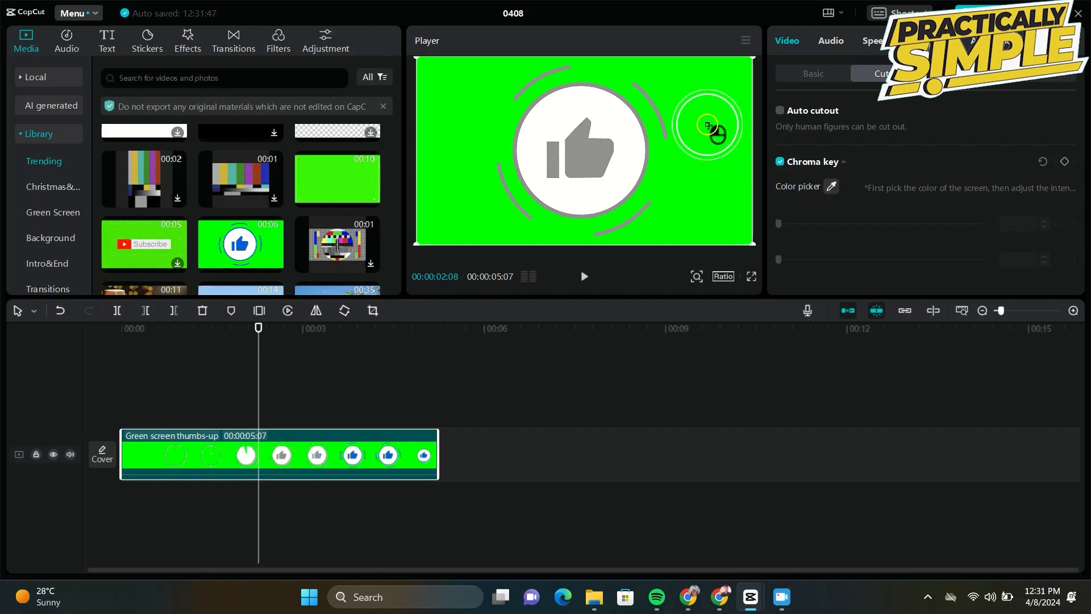
{"action": "left_click", "coordinate": [709, 125]}
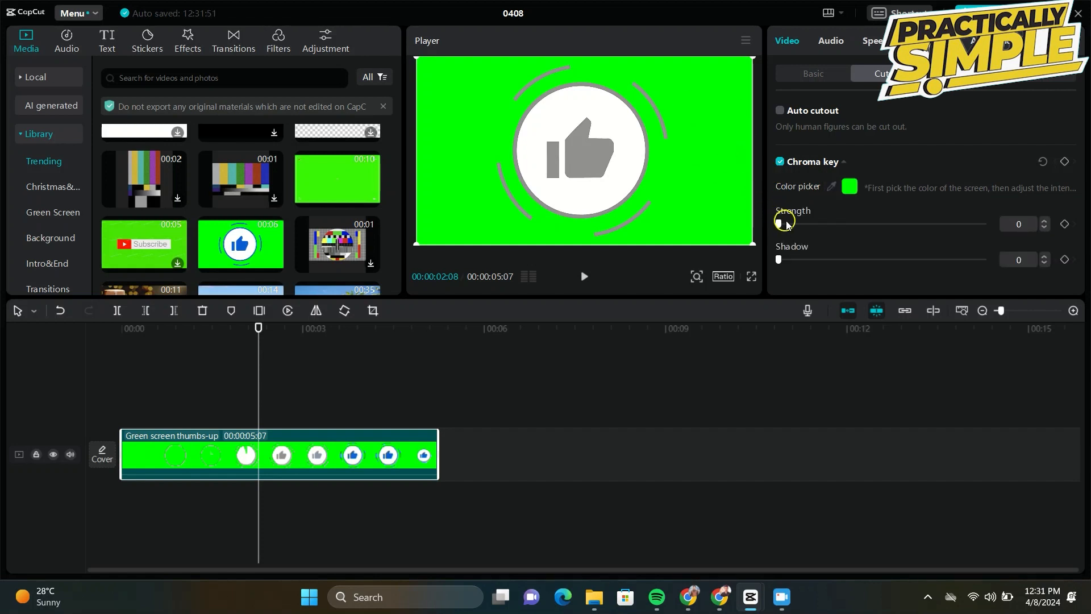
Set Chroma key Strength to 32 and Shadow to 16, leaving the animation on black
{"action": "left_click_drag", "start_coordinate": [784, 223], "coordinate": [837, 223]}
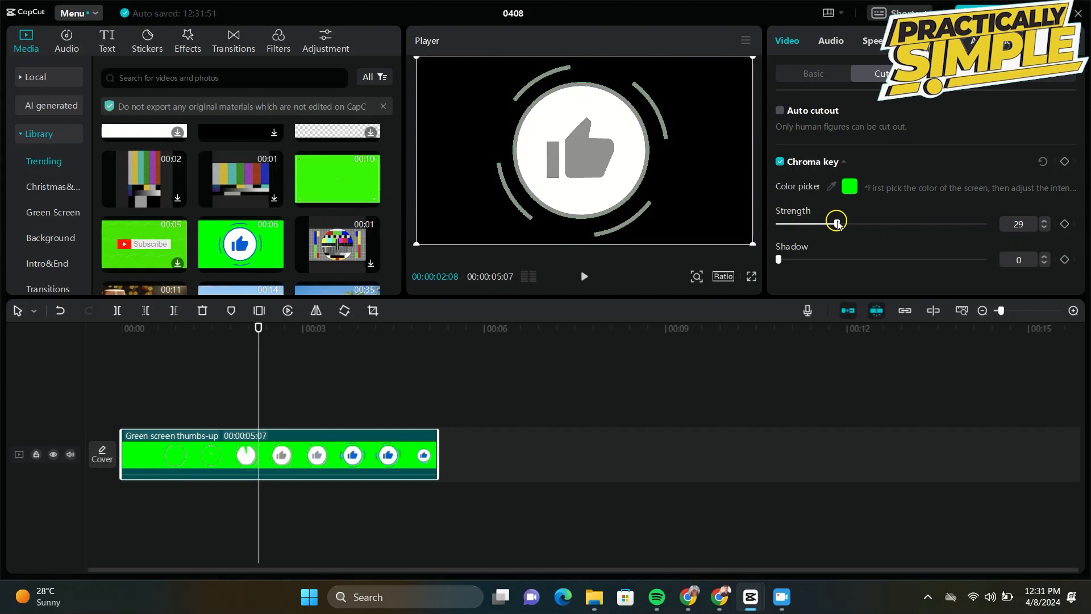
{"action": "left_click_drag", "start_coordinate": [837, 224], "coordinate": [844, 224]}
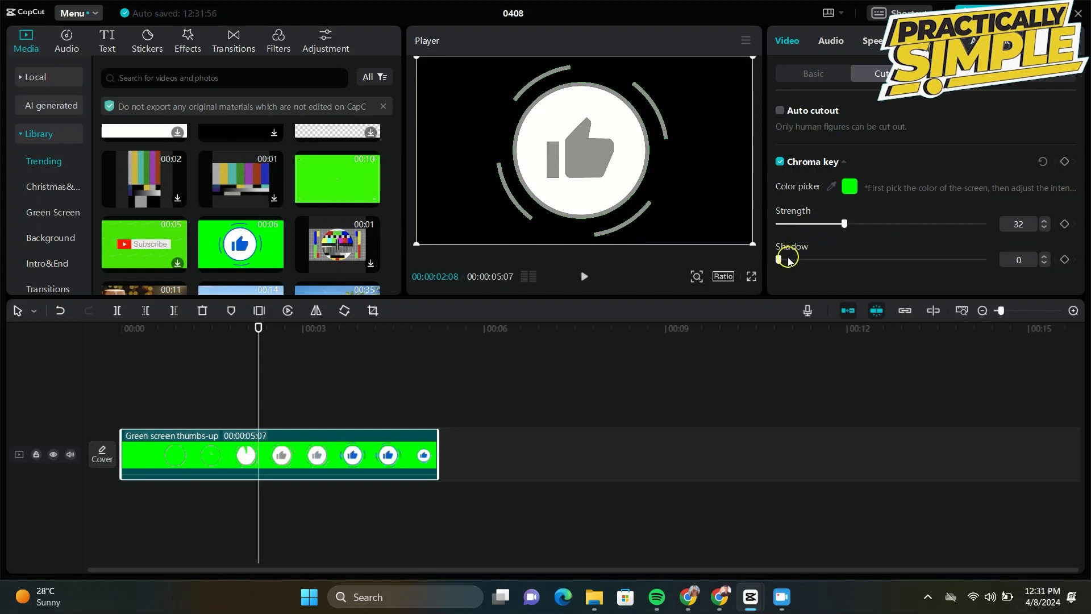
{"action": "left_click_drag", "start_coordinate": [780, 259], "coordinate": [819, 259]}
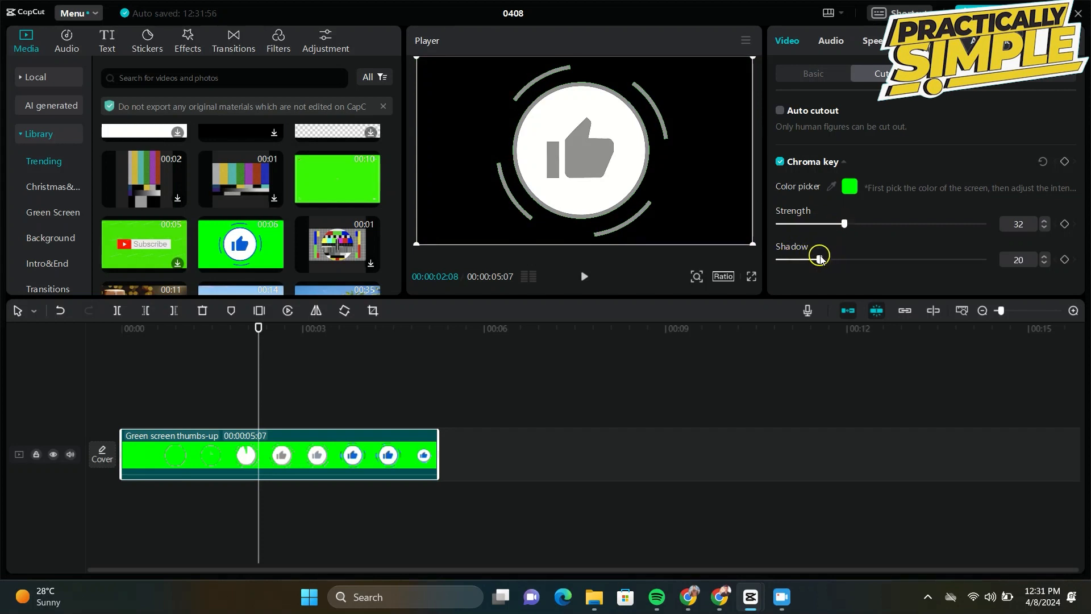
{"action": "left_click", "coordinate": [35, 76]}
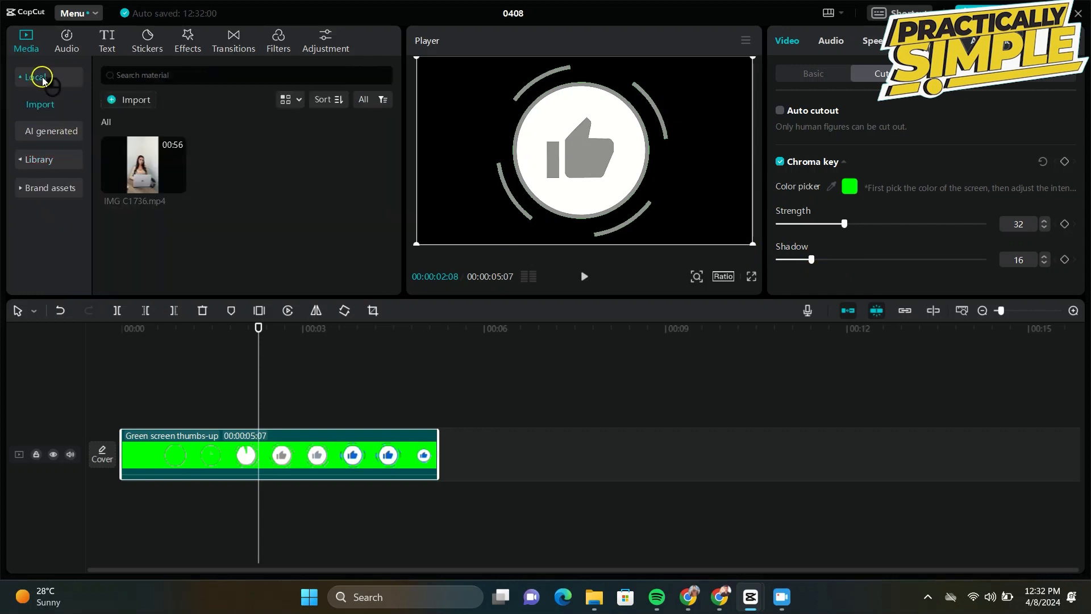